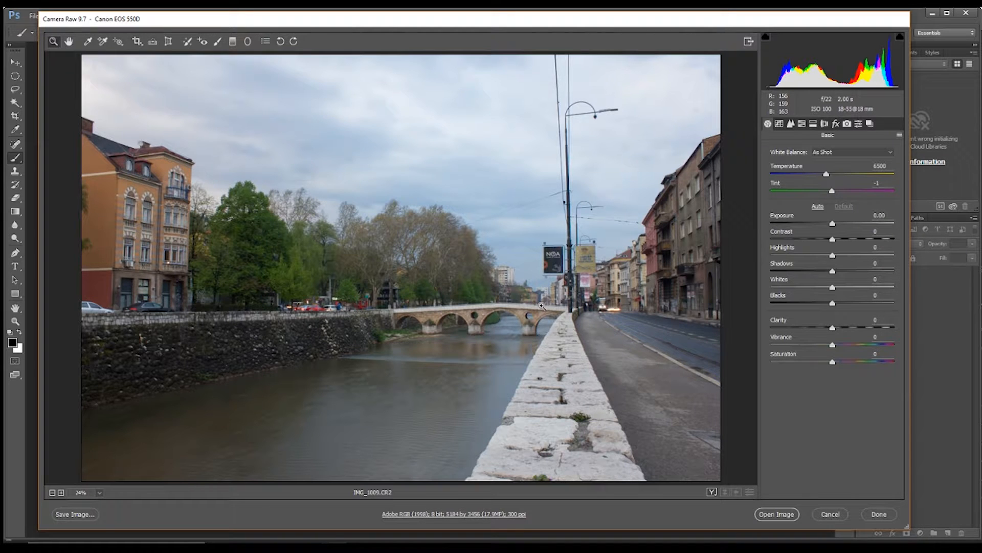
pyautogui.moveTo(408, 338)
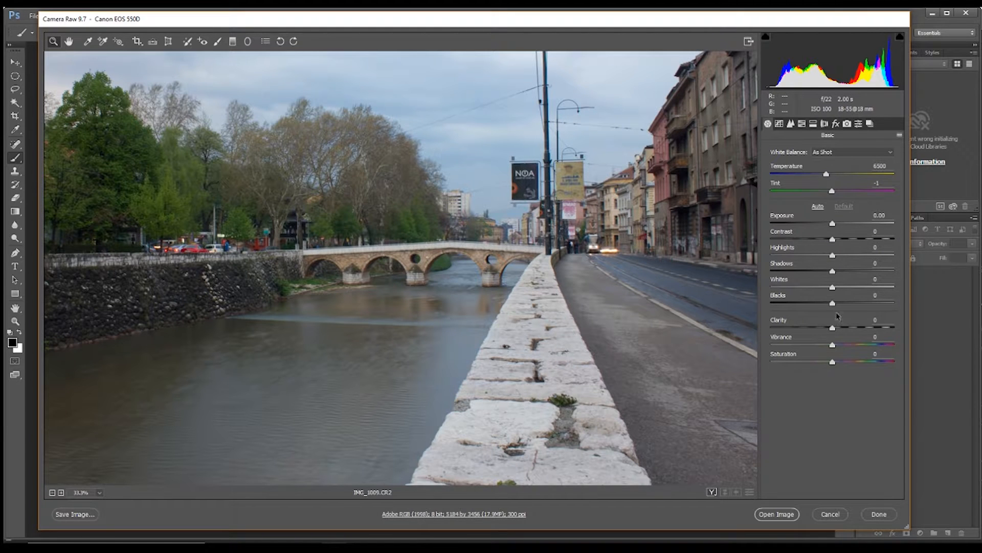
# Step: Set the bridge photo's Clarity to +28 and fit the whole image in view
pyautogui.moveTo(833, 327); pyautogui.dragTo(848, 327)
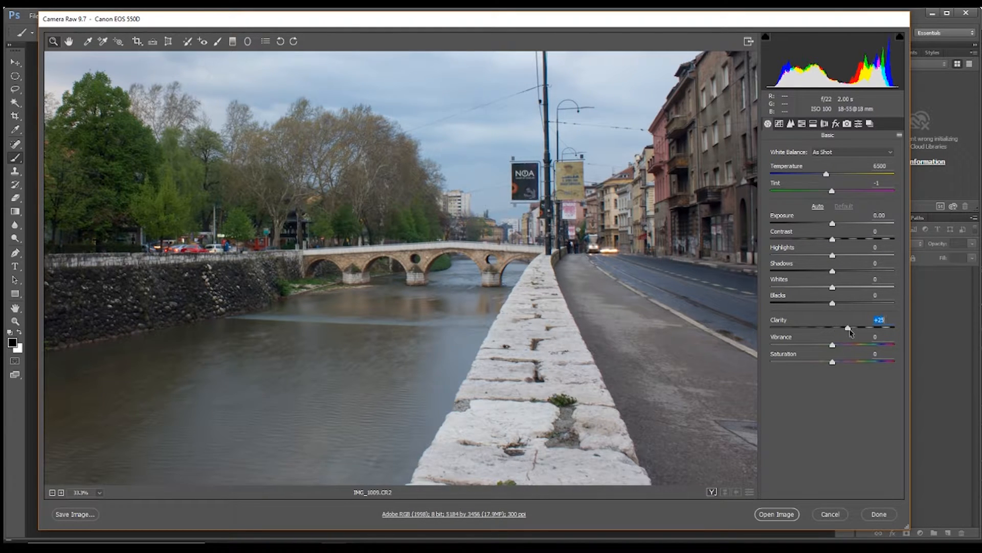
pyautogui.moveTo(847, 327); pyautogui.dragTo(851, 327)
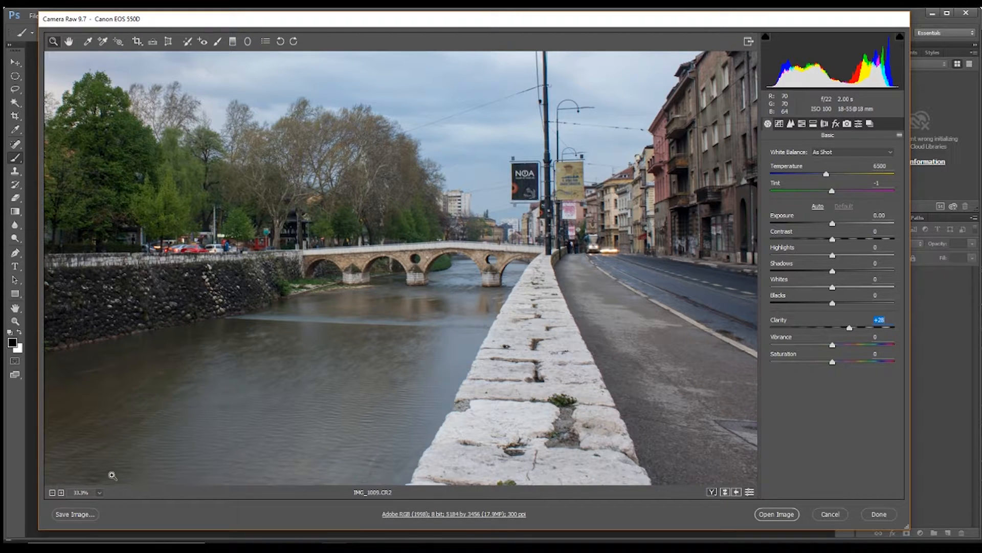
pyautogui.click(81, 492)
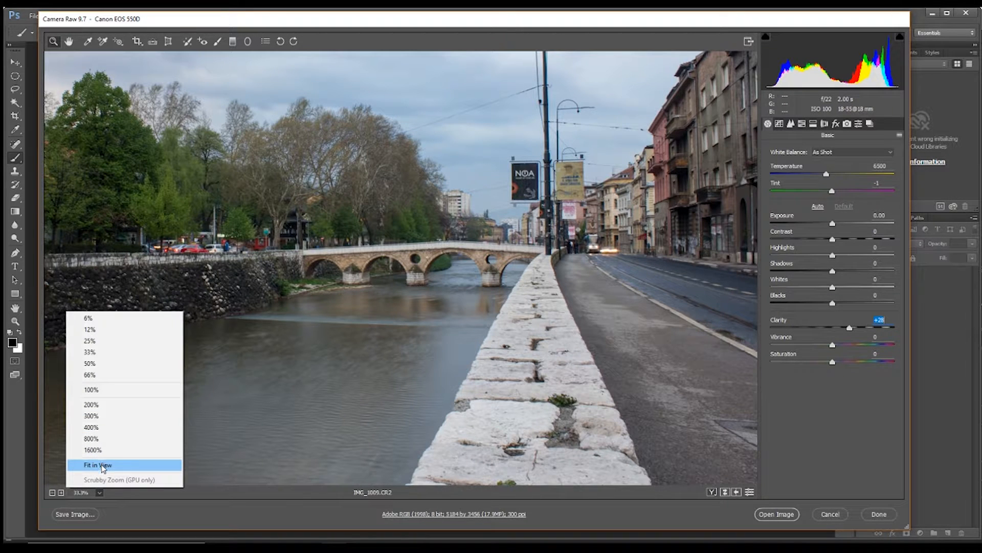
pyautogui.click(97, 464)
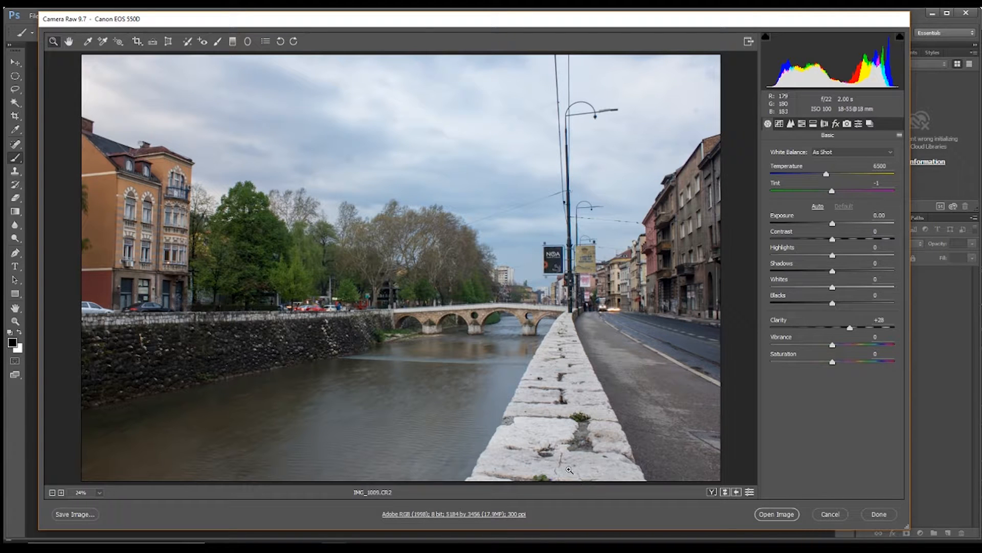
pyautogui.moveTo(589, 380)
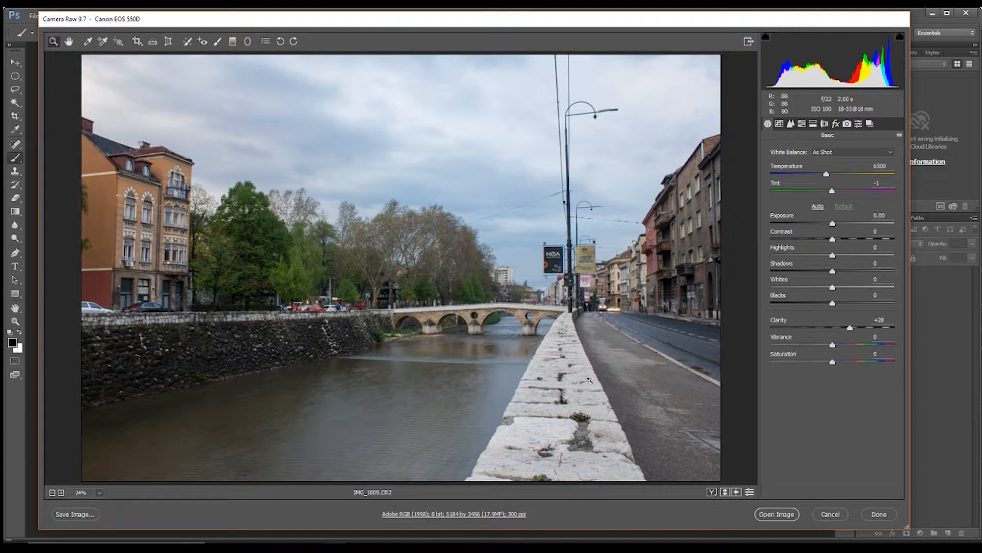
# Step: Open the +28 Clarity bridge photo from Camera Raw into Photoshop
pyautogui.click(829, 514)
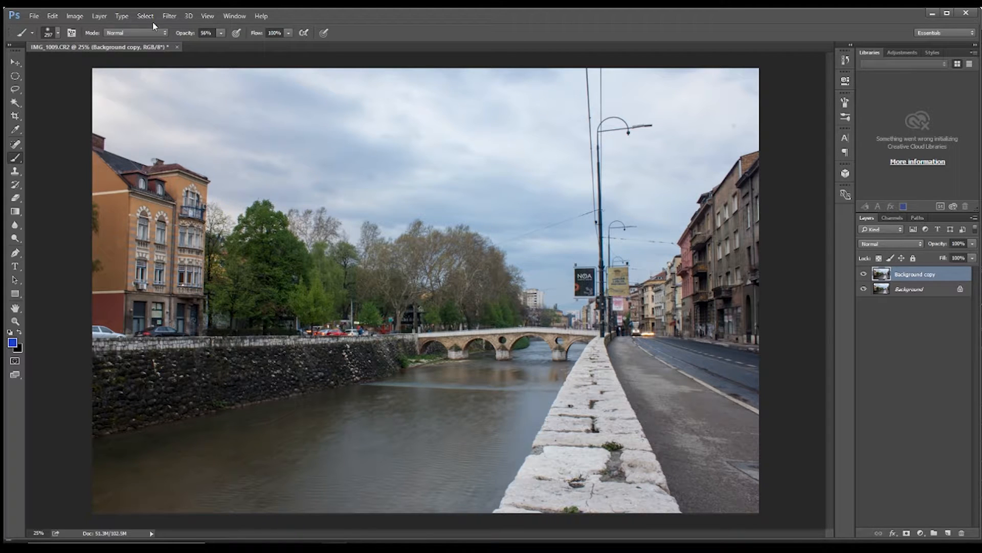
# Step: Apply a Camera Raw graduated filter with Clarity +100 dragged below the photo
pyautogui.click(169, 16)
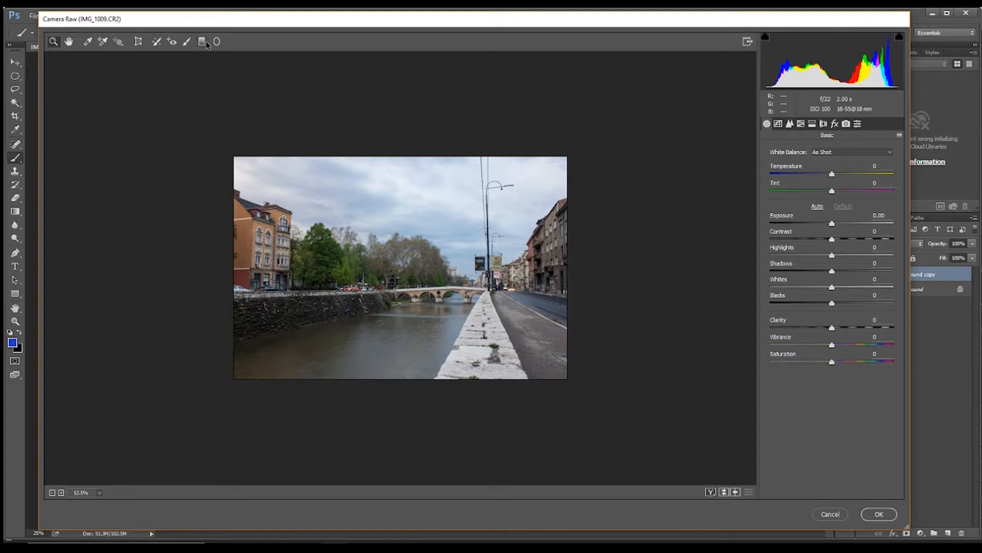
pyautogui.click(202, 41)
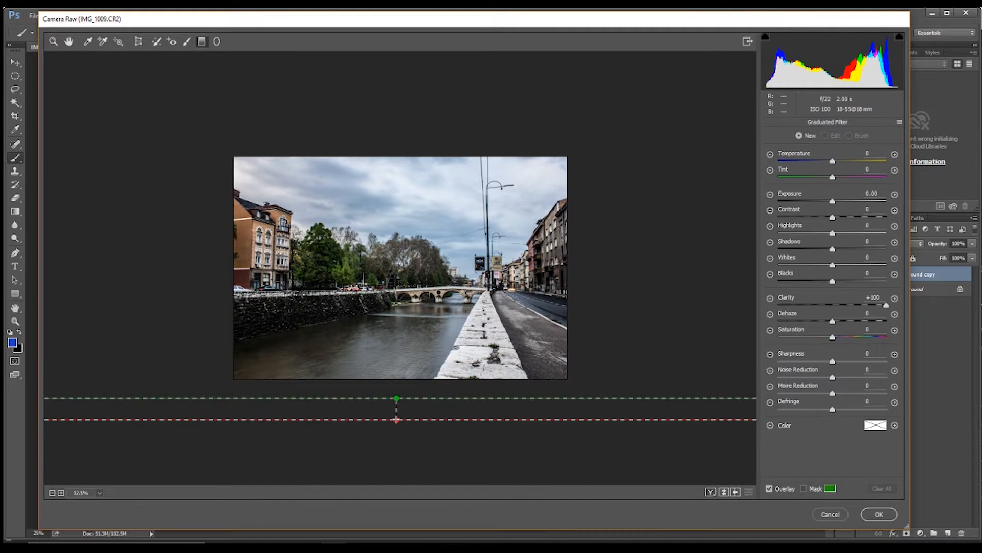
pyautogui.moveTo(396, 419); pyautogui.dragTo(396, 424)
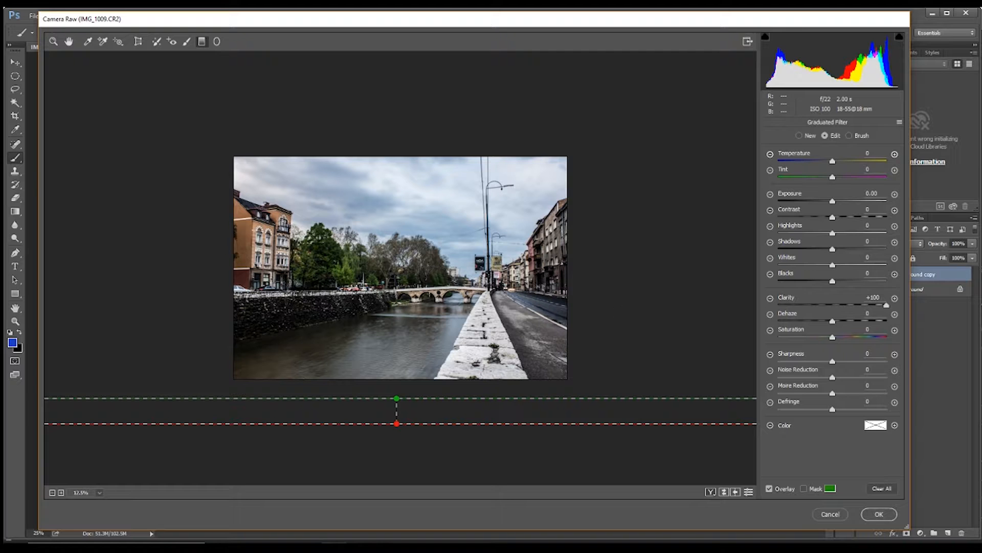
pyautogui.click(878, 514)
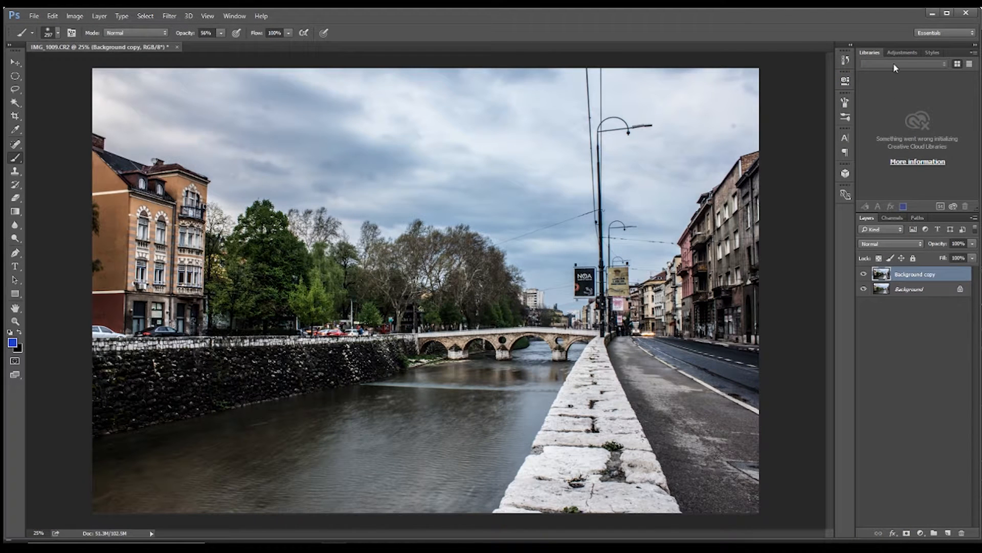
# Step: Lower the duplicate layer's contrast to about -37 with Brightness/Contrast
pyautogui.click(864, 274)
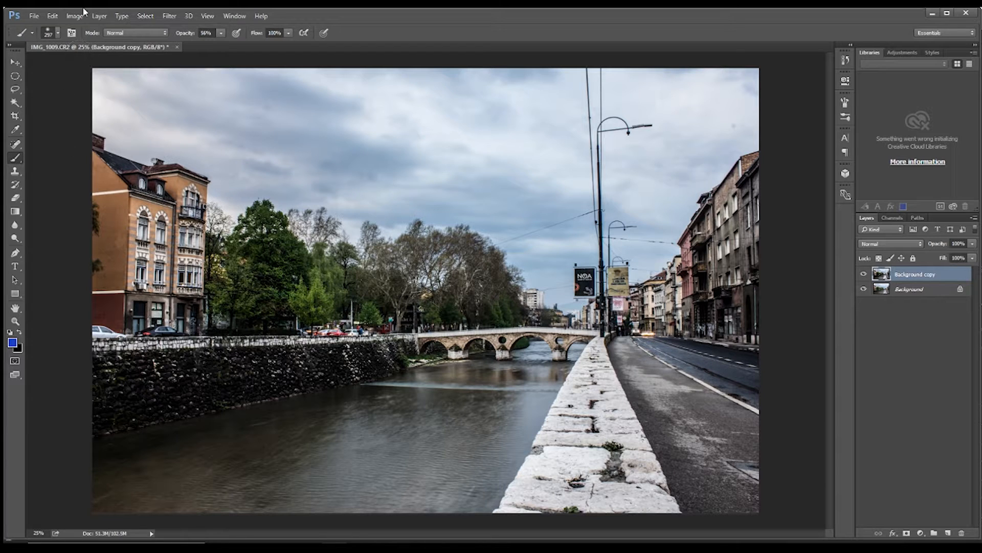
pyautogui.click(74, 16)
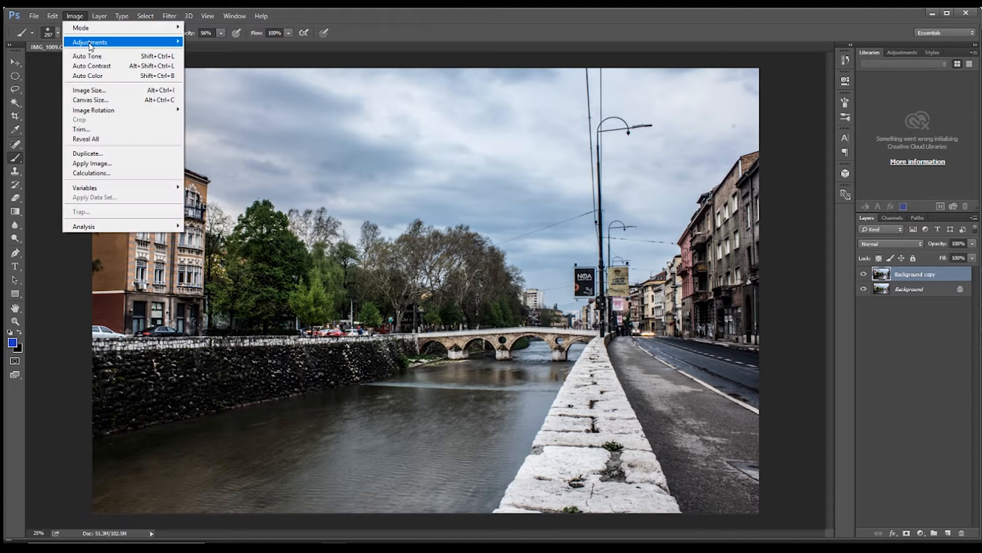
pyautogui.click(90, 42)
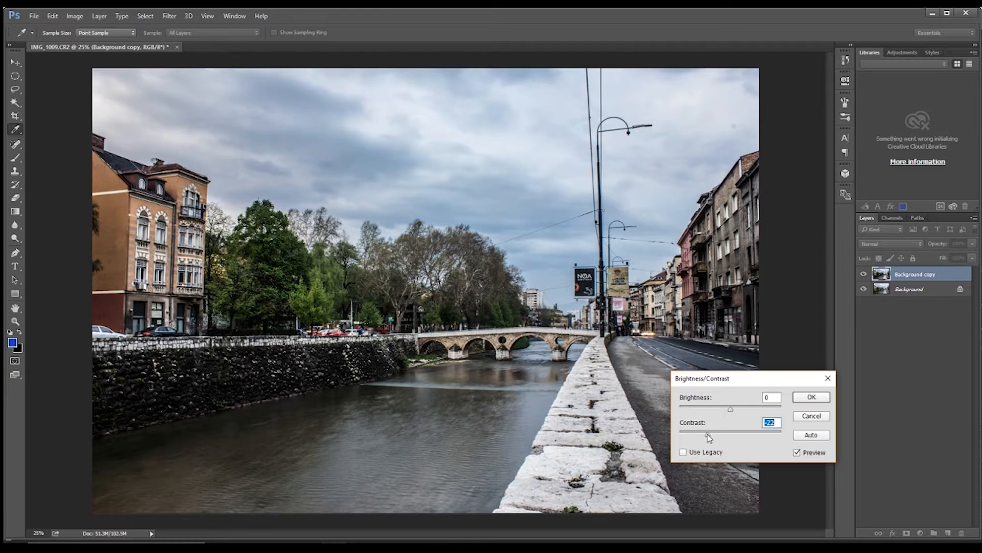
pyautogui.moveTo(730, 433); pyautogui.dragTo(695, 437)
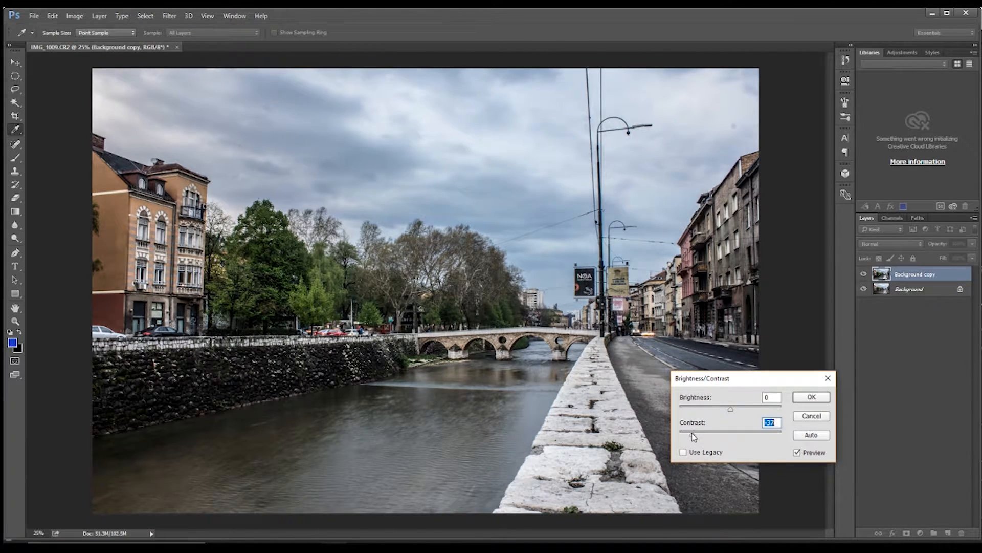
pyautogui.click(810, 397)
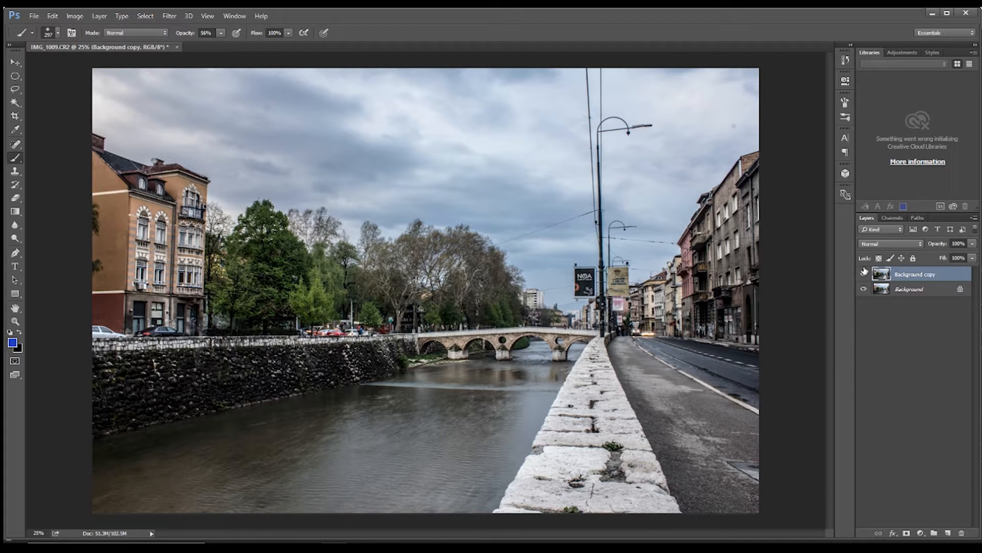
# Step: Add a layer mask to the Background copy layer
pyautogui.click(864, 274)
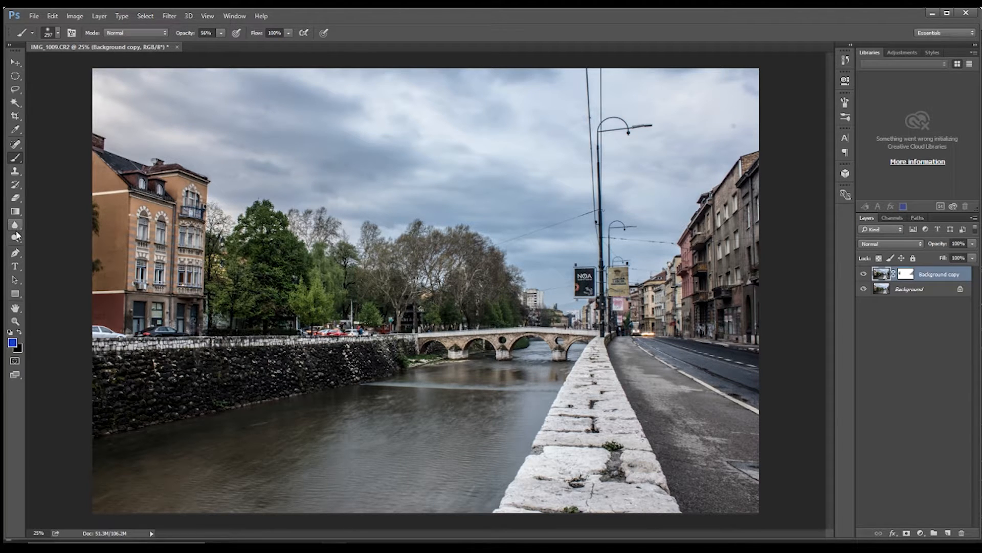
pyautogui.click(15, 238)
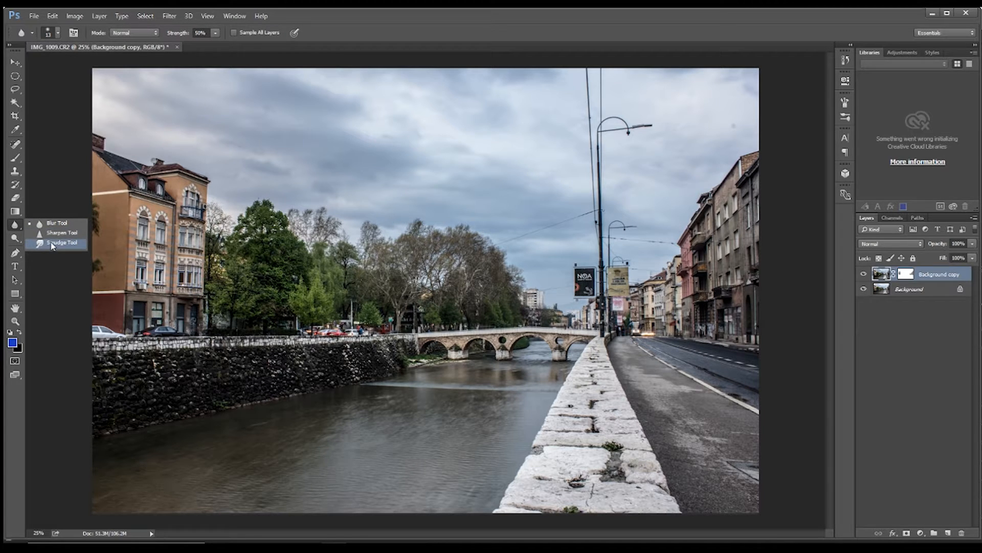
# Step: Choose the Sponge tool to saturate the riverbank trees
pyautogui.click(14, 211)
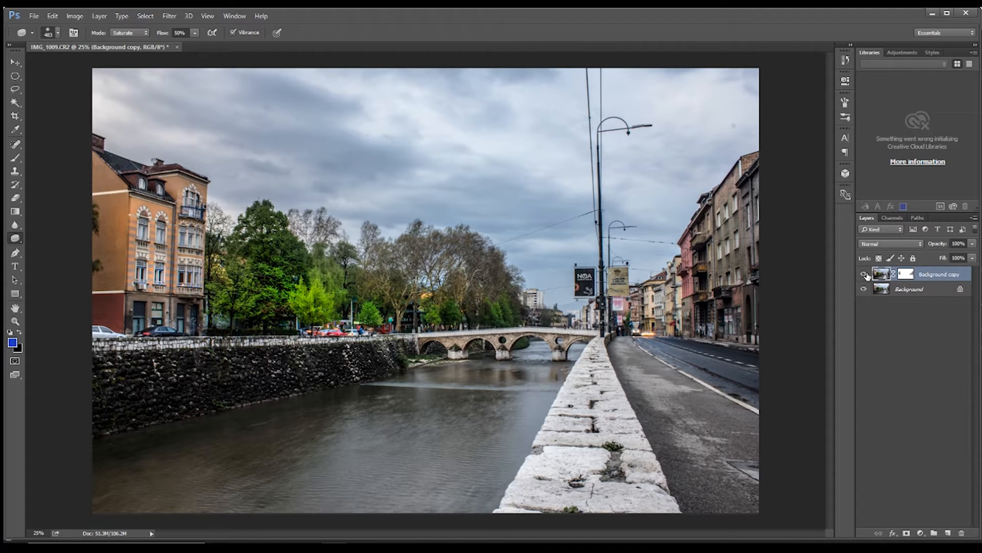
# Step: Select the Background copy layer to continue sponging the sky and water
pyautogui.click(864, 274)
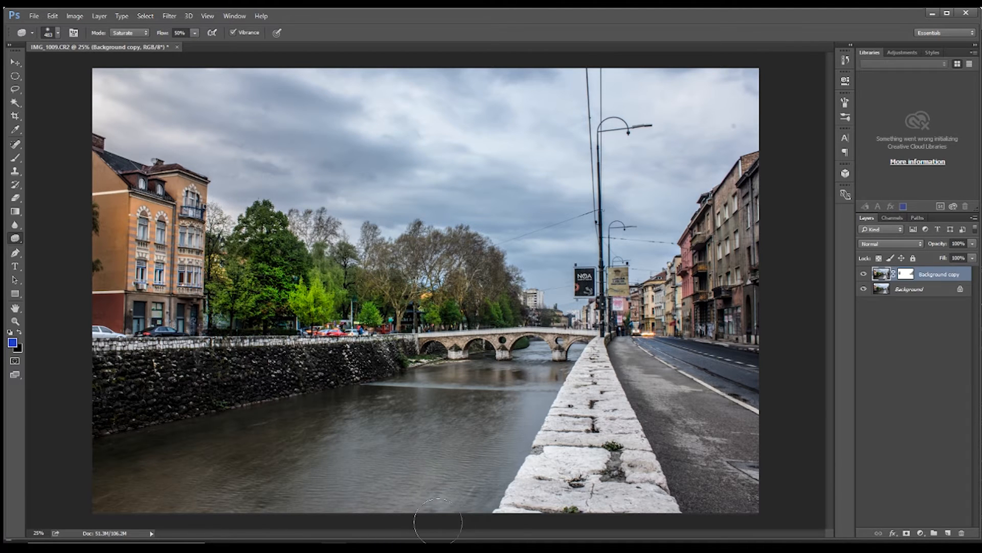
pyautogui.moveTo(426, 219)
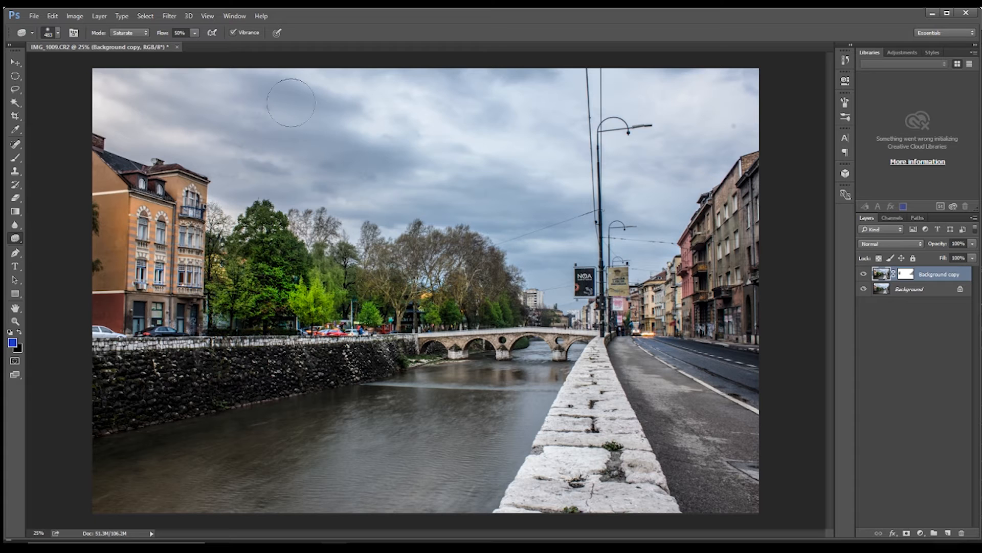
pyautogui.moveTo(573, 311)
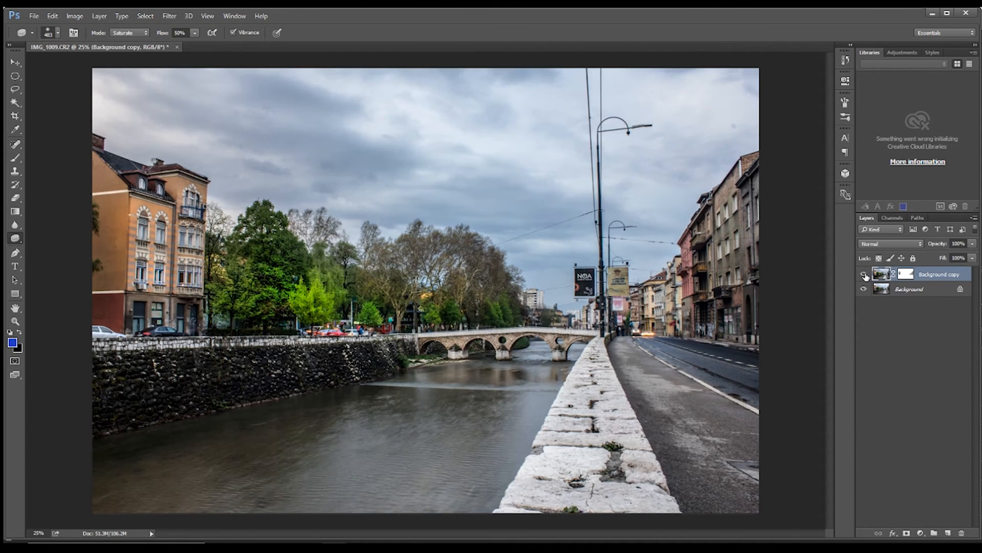
pyautogui.moveTo(865, 276)
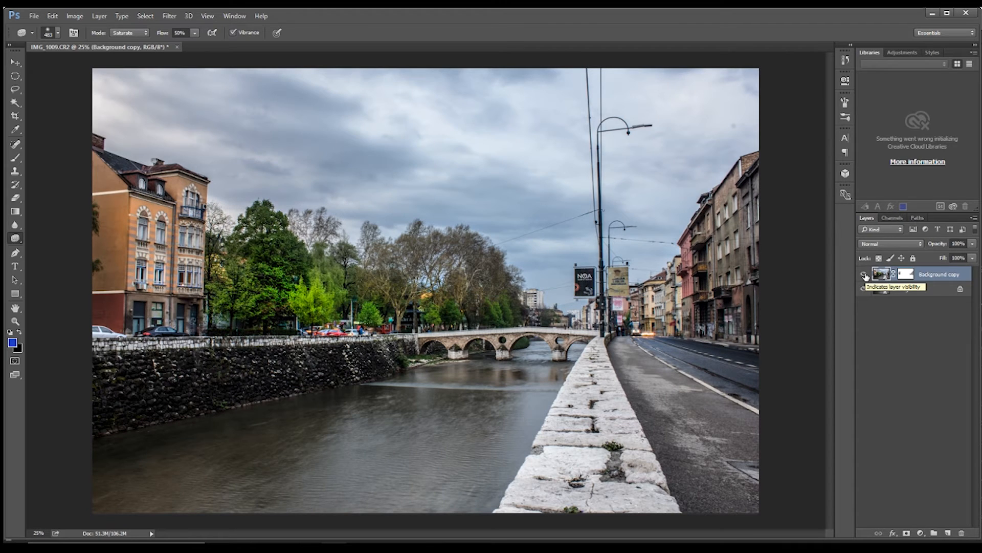